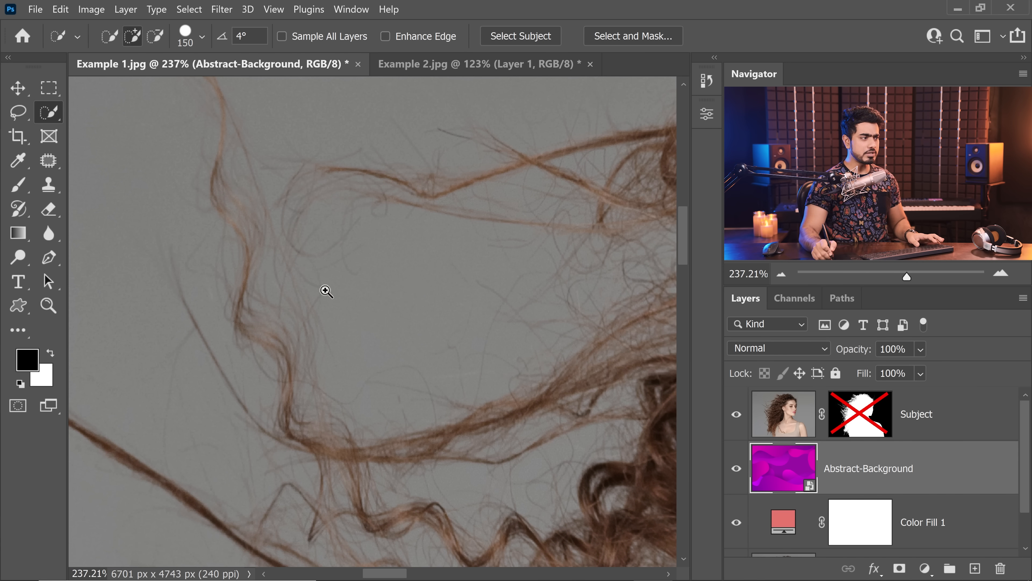
Re-enable the Subject layer's mask so the magenta background surrounds the curly hair
left_click(326, 291)
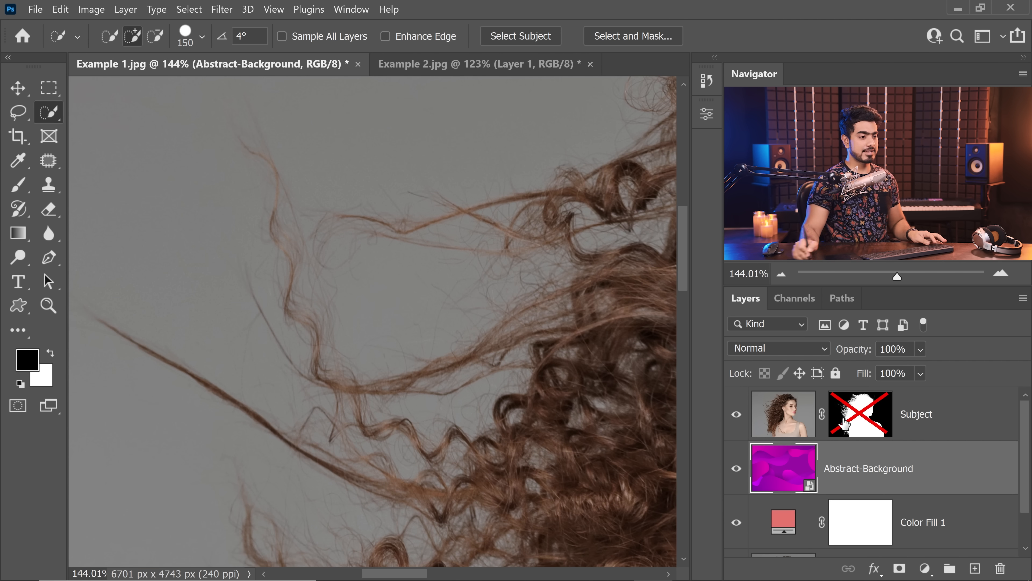
left_click(859, 413)
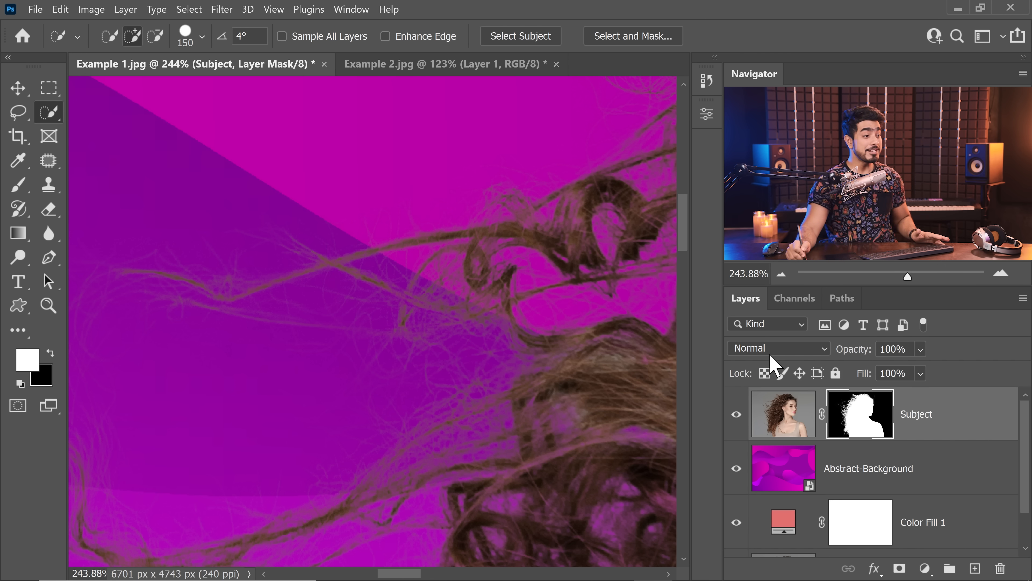
Set the Subject layer's blend mode to Multiply to darken the hair strands
left_click(777, 348)
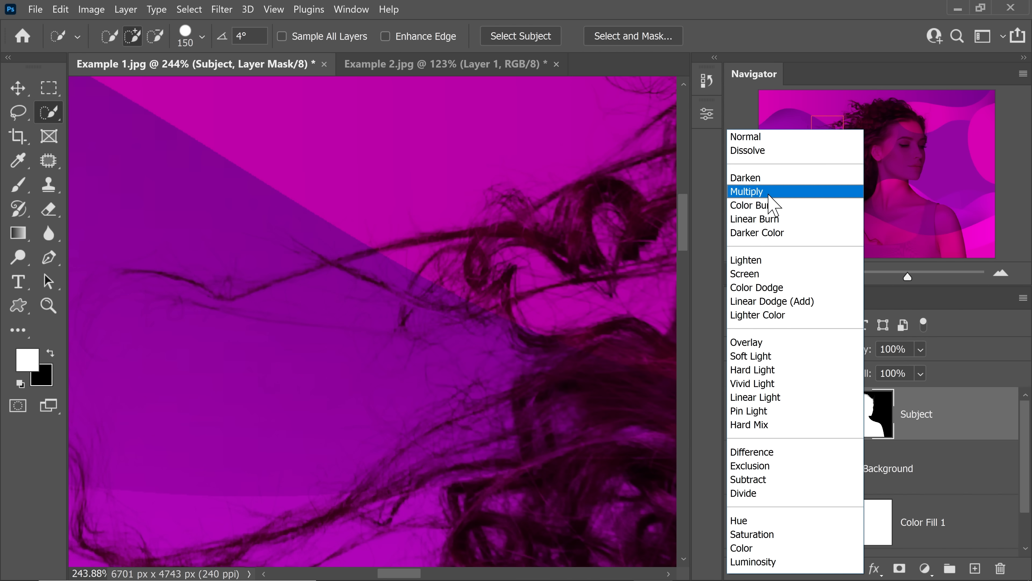
mouse_move(749, 206)
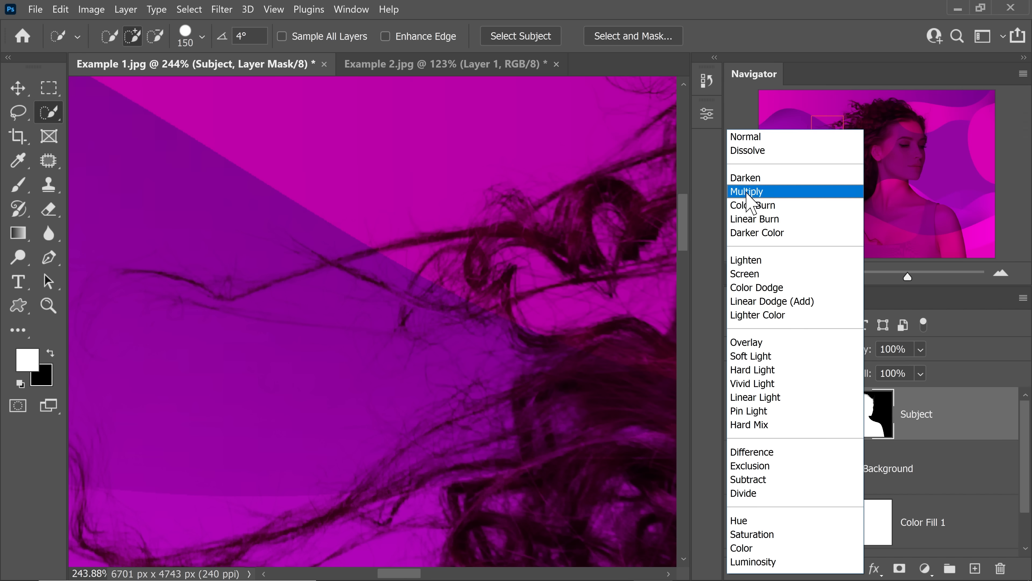
left_click(747, 191)
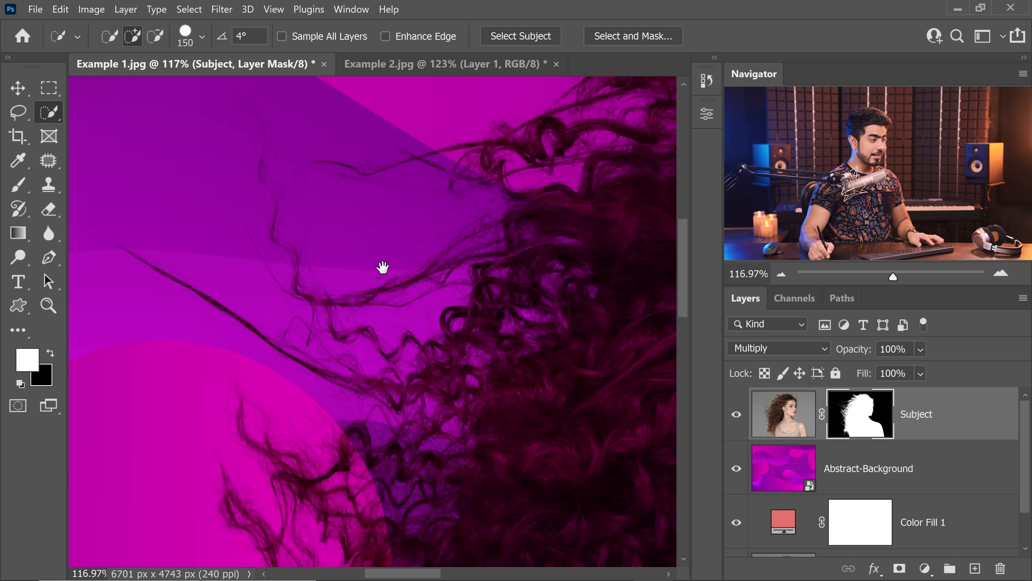